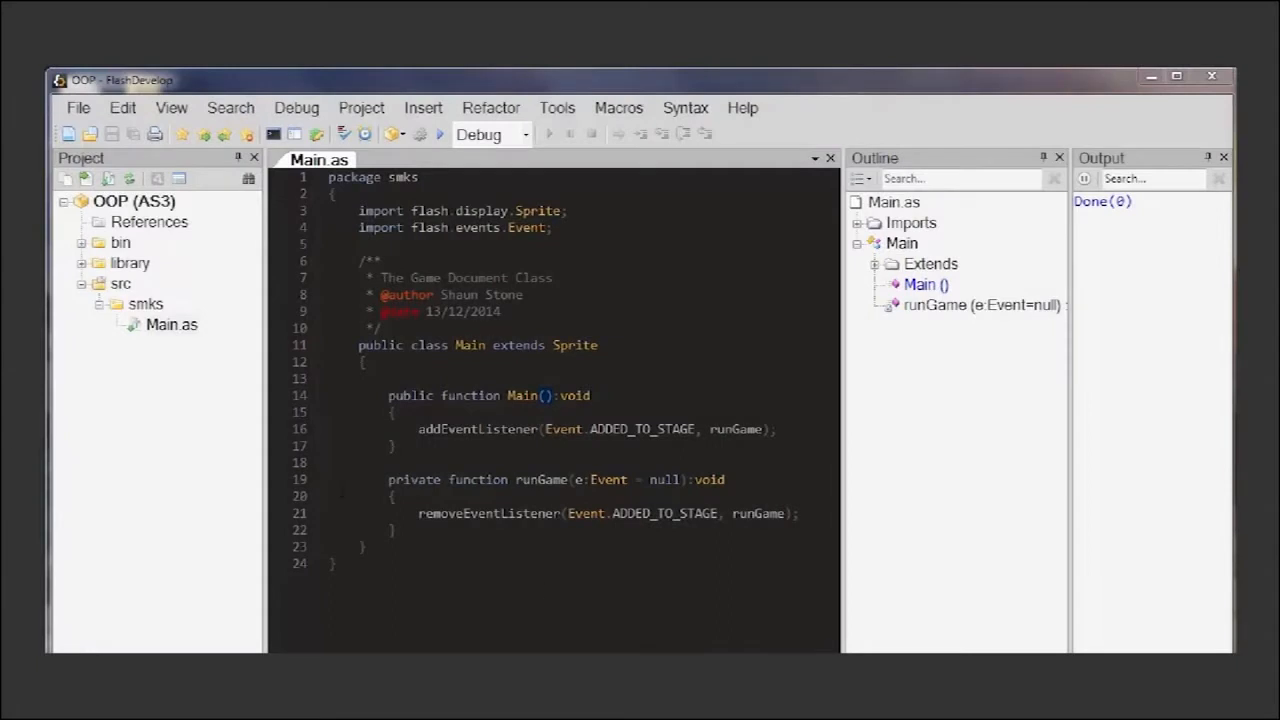
# - Bring up the context menu on the smks package folder in the Project panel
pyautogui.rightClick(144, 304)
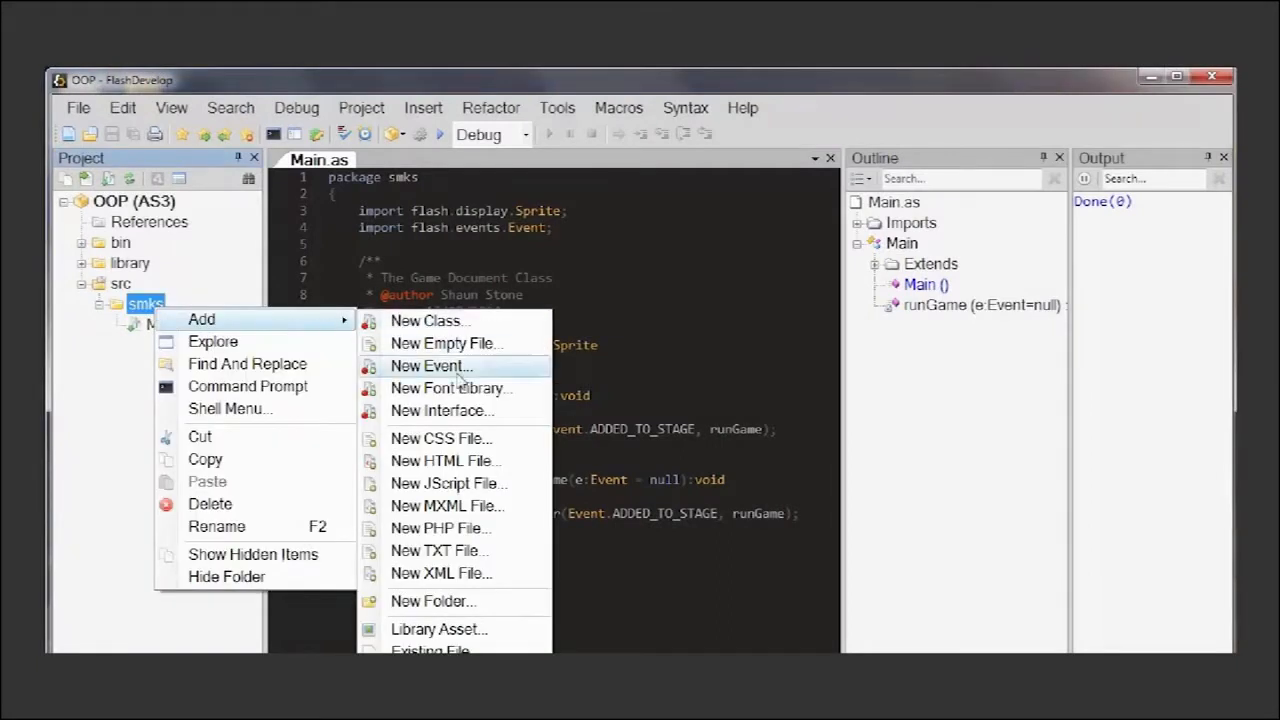
# - Start a new class named 'Pi...' in smks and browse the type list for its base class
pyautogui.click(430, 320)
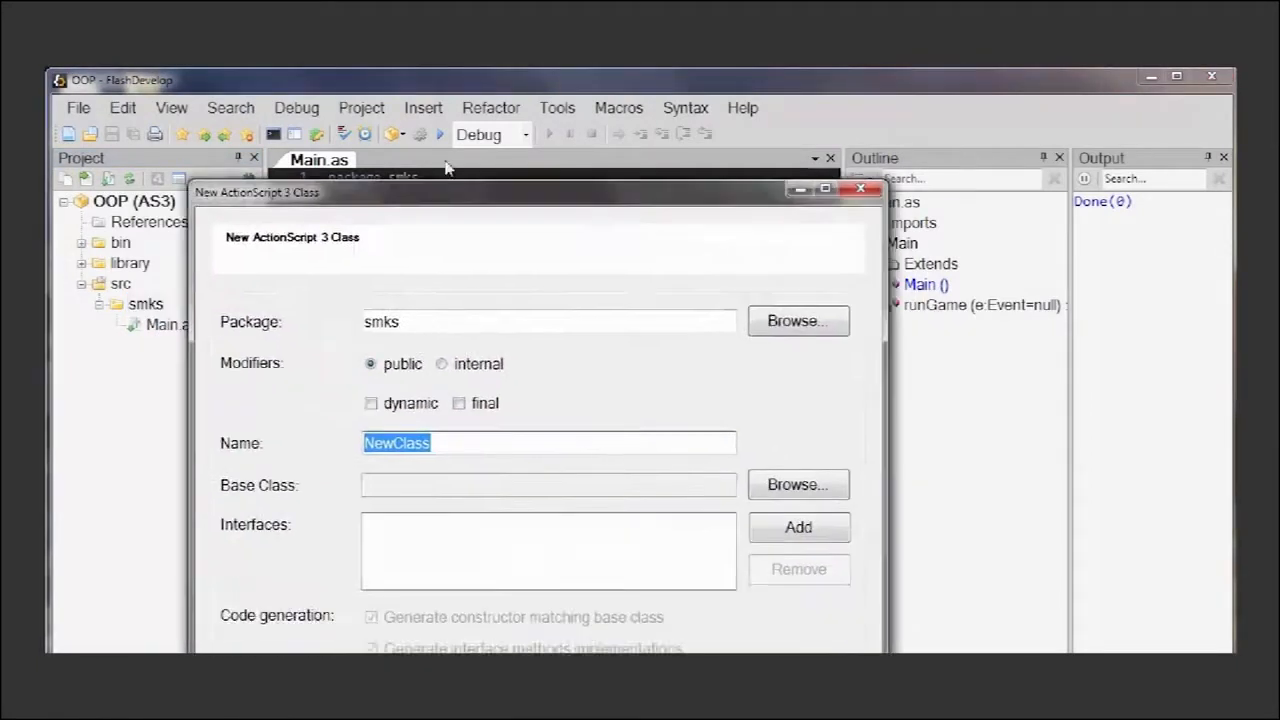
pyautogui.write('Pi')
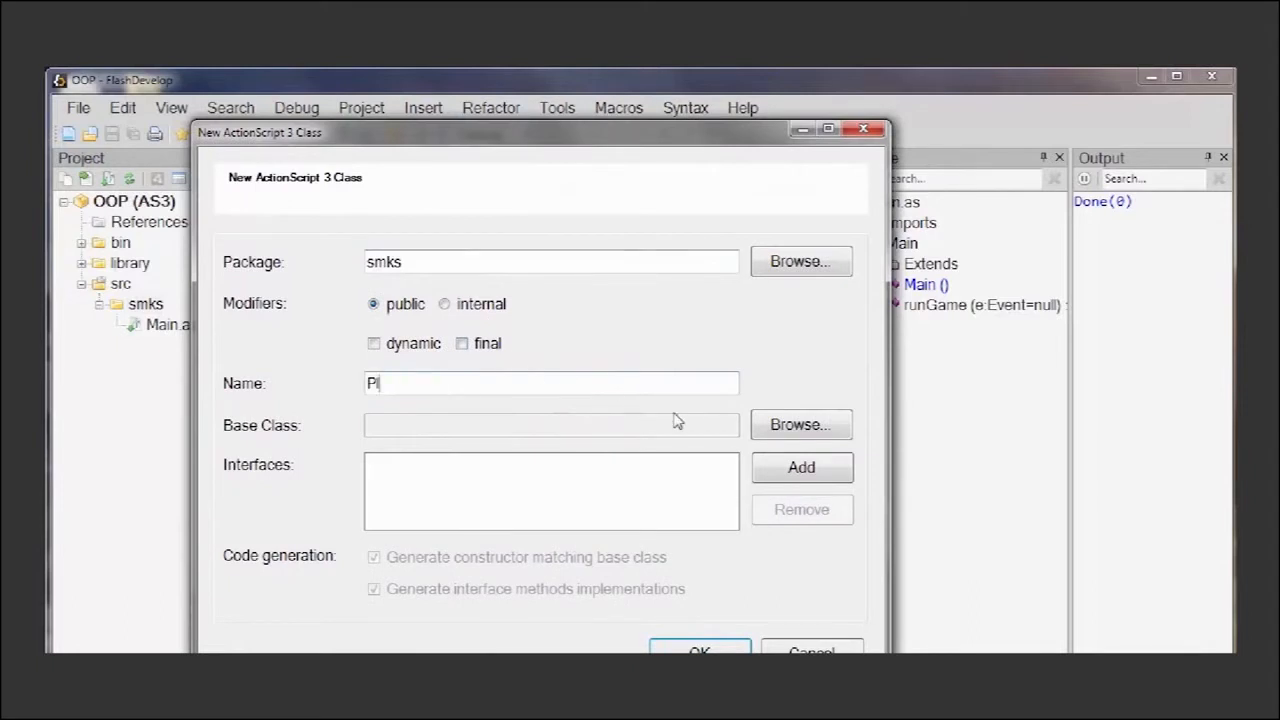
pyautogui.click(800, 424)
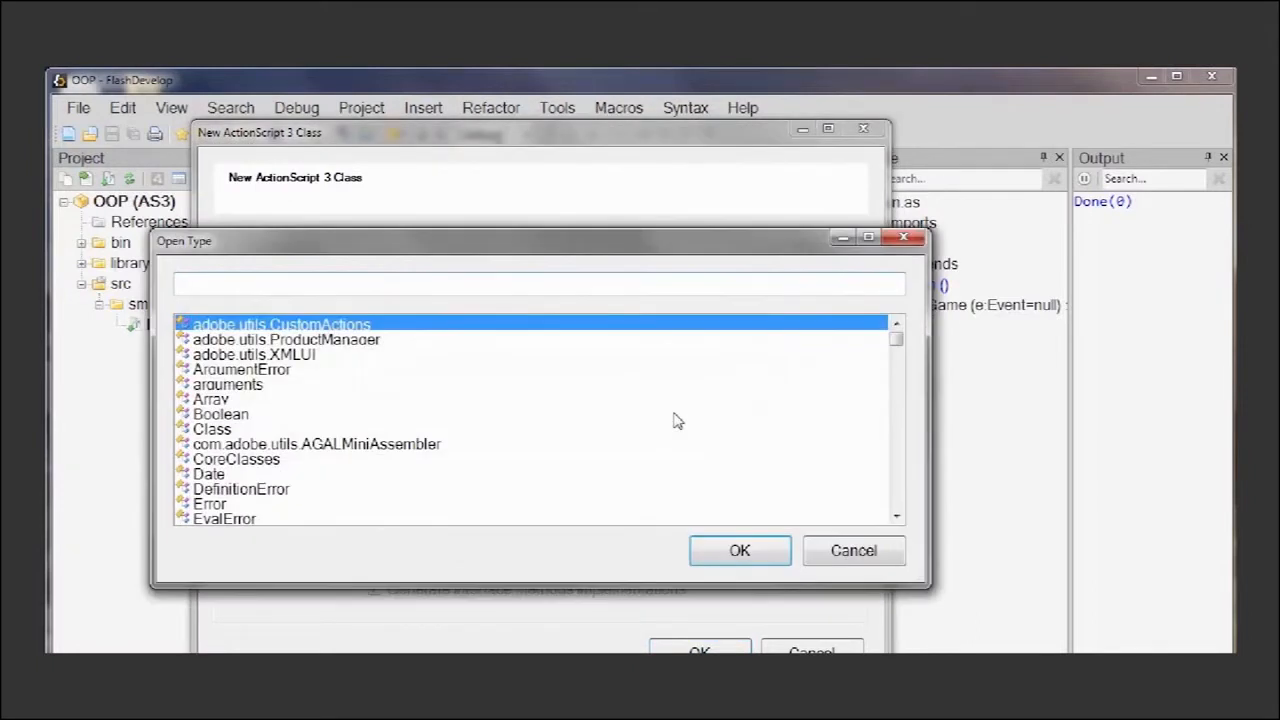
pyautogui.click(740, 550)
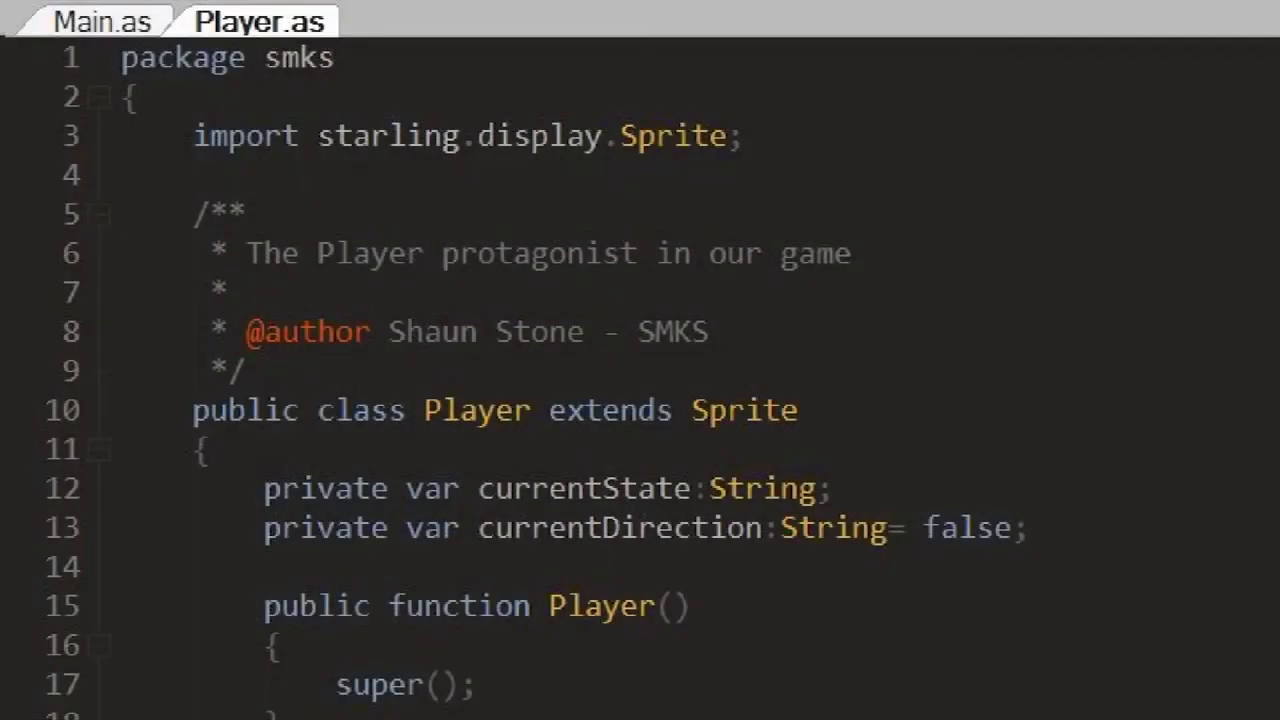
# - Scroll down through the Player class code to review the walk and talk methods
pyautogui.scroll(-3)
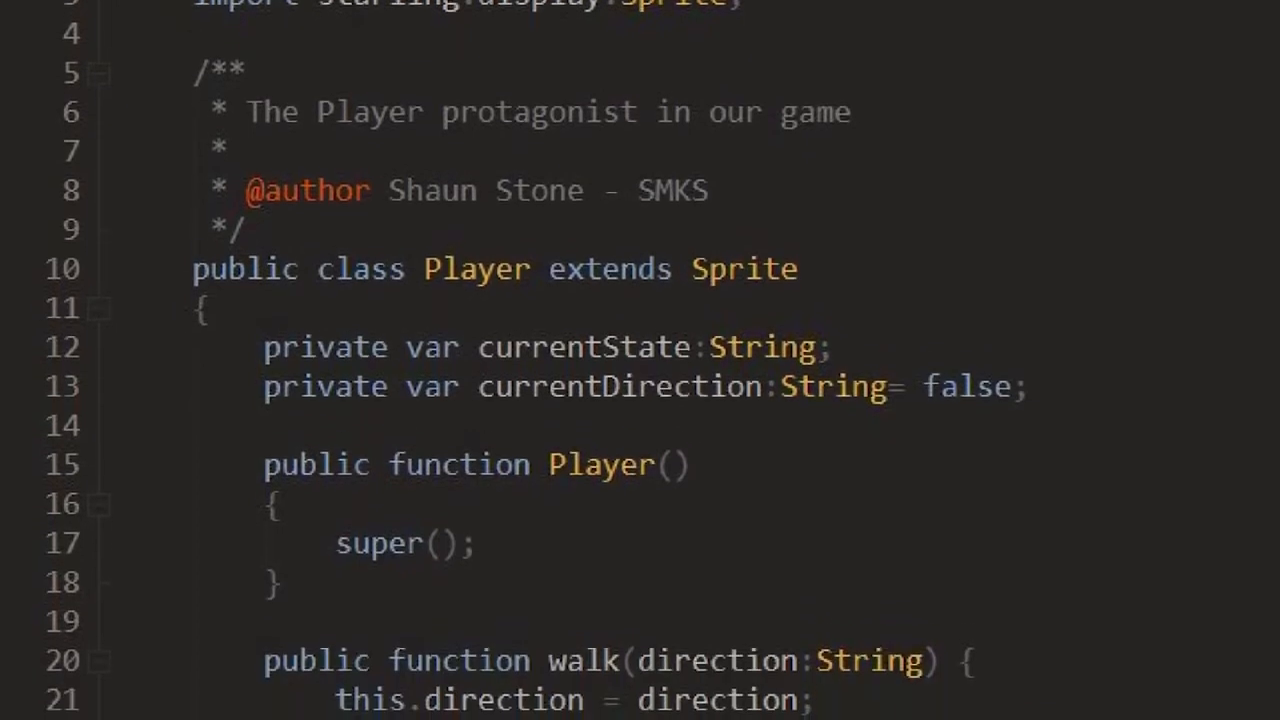
pyautogui.scroll(-3)
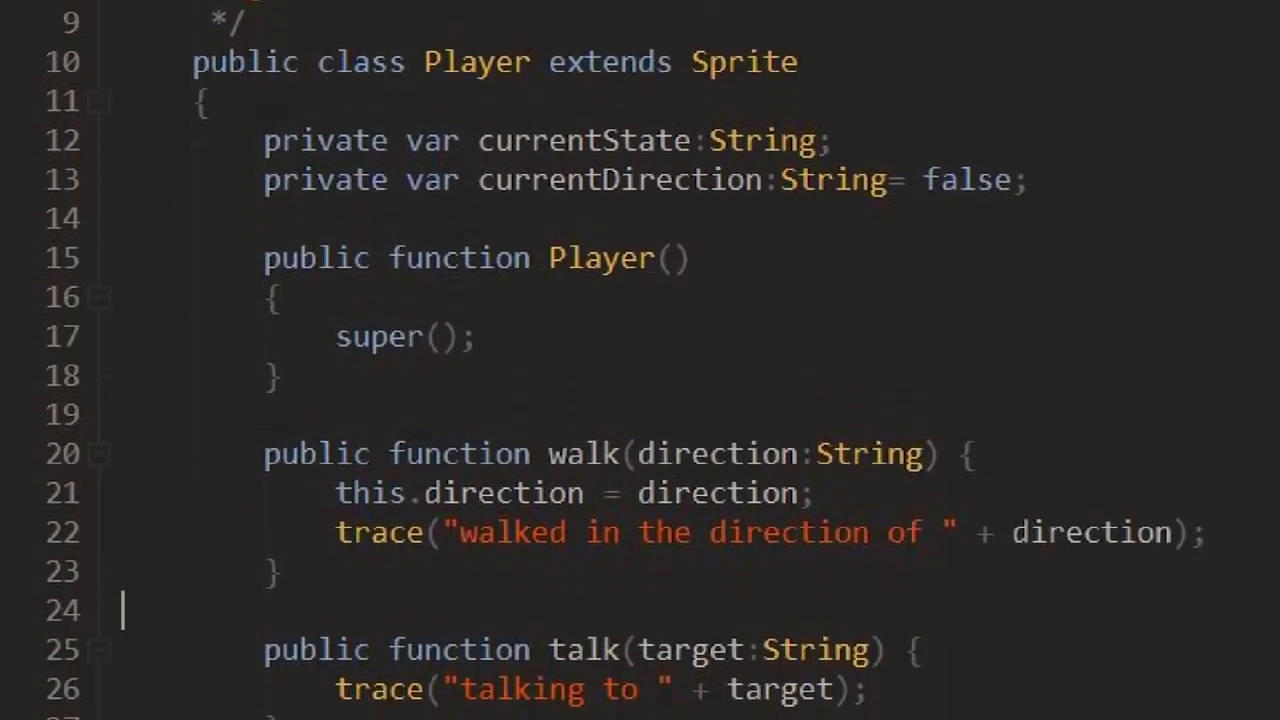
pyautogui.scroll(-3)
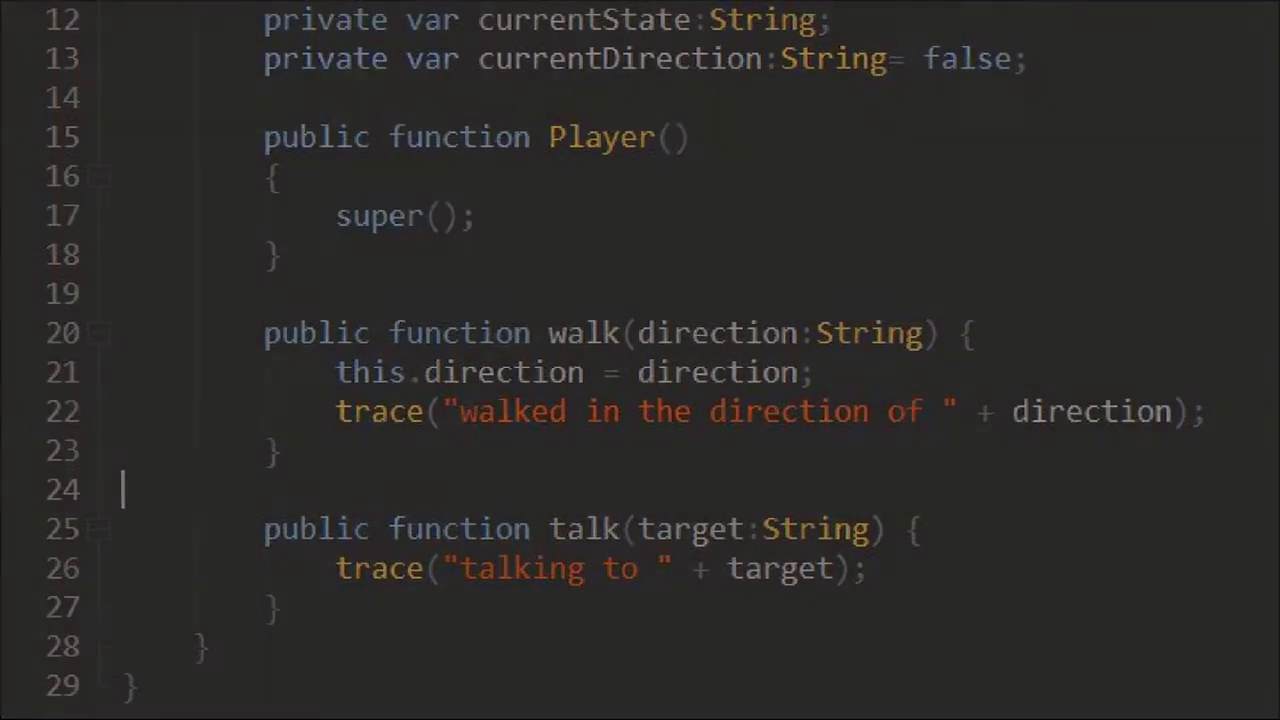